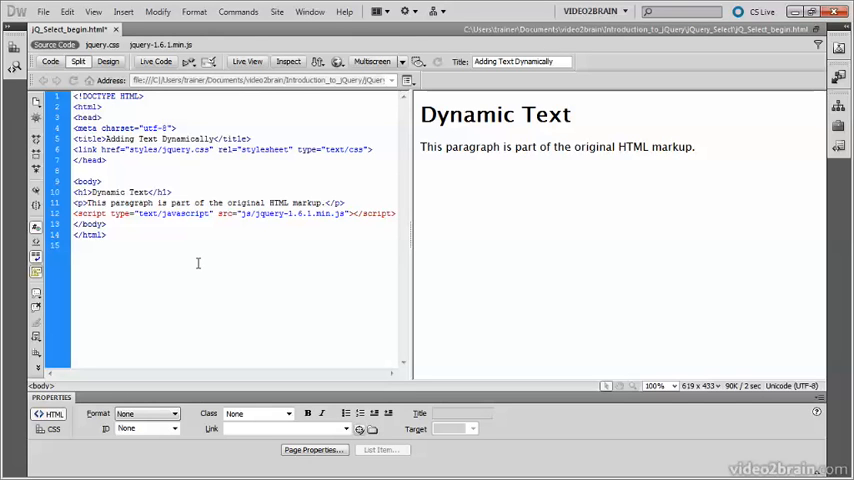
# Step: Place the insertion point on a blank line below the jQuery script include
pyautogui.click(74, 224)
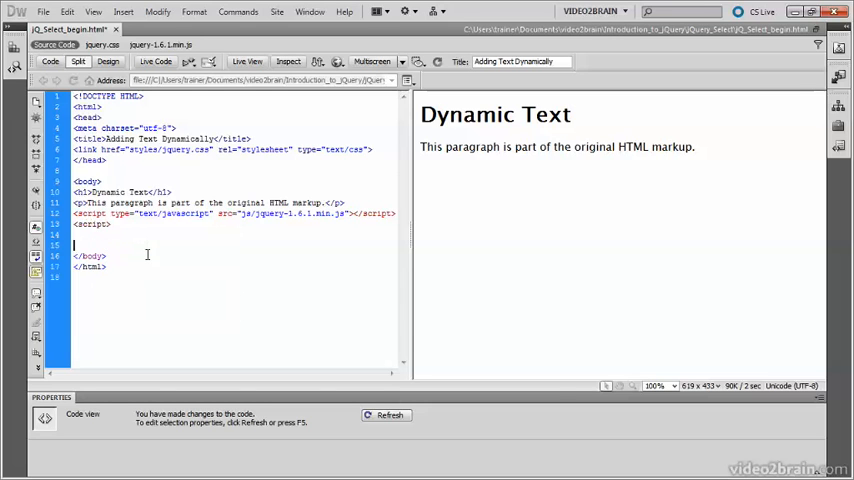
# Step: Add a <script> block and insert the jQuery Document Ready Handler snippet, $(function() { });, from Snippets
pyautogui.write('</script>')
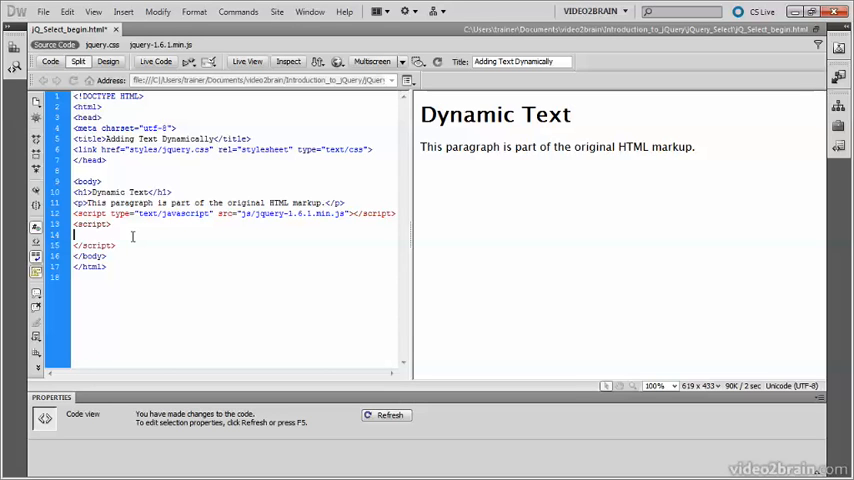
pyautogui.moveTo(456, 228)
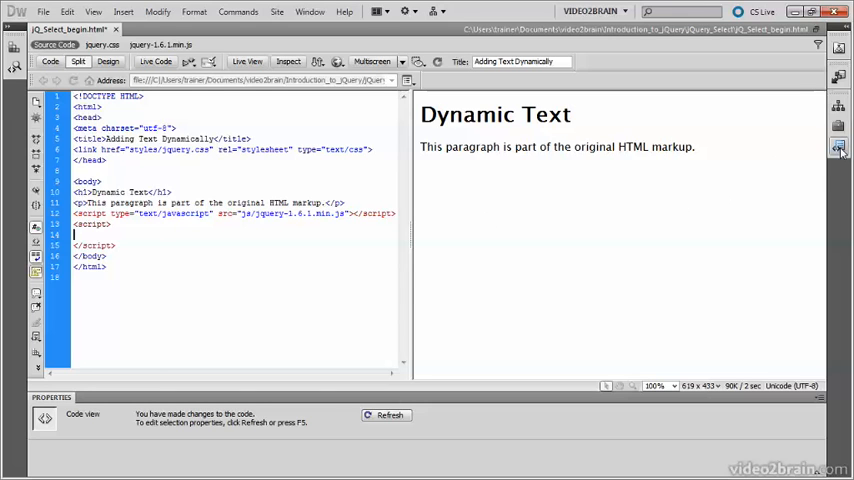
pyautogui.click(840, 148)
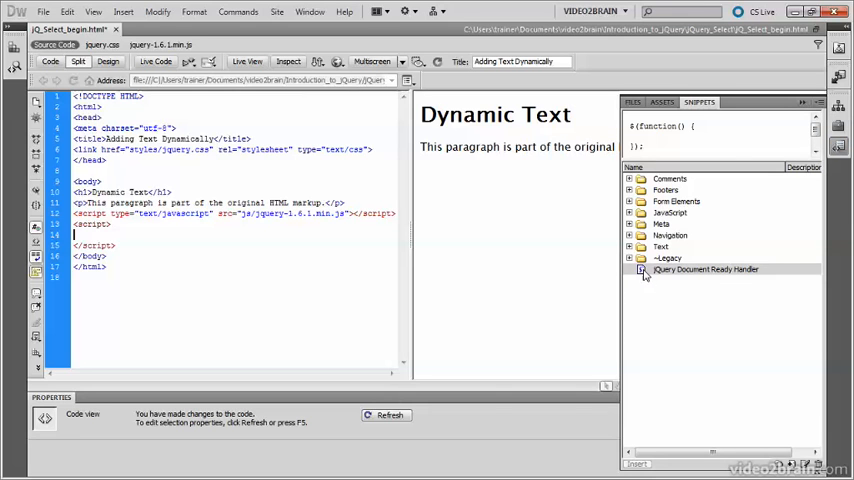
pyautogui.doubleClick(704, 268)
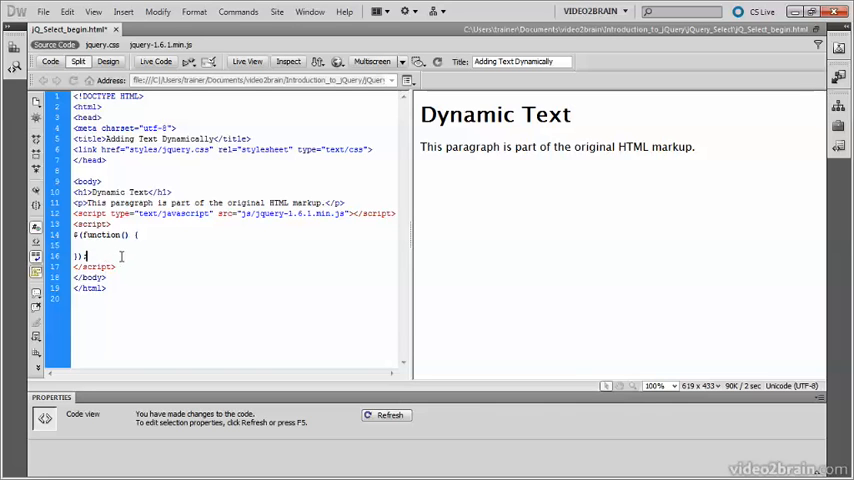
pyautogui.press('enter')
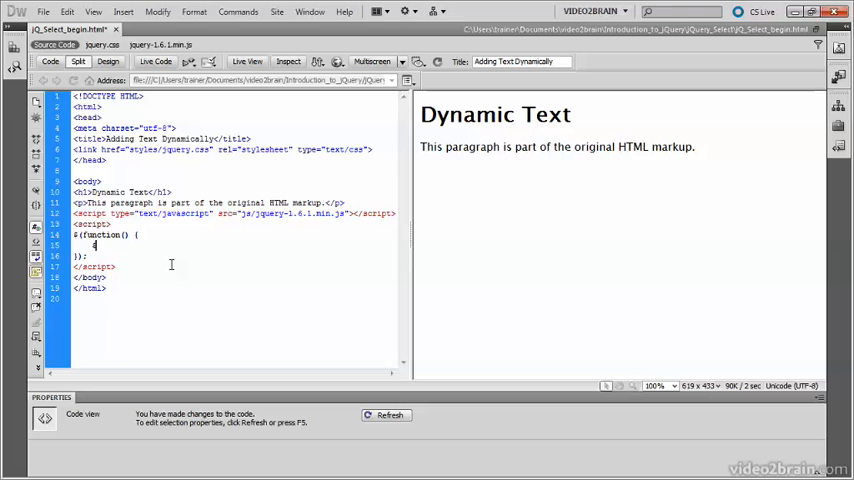
# Step: Write the jQuery selector $("body") as the handler's first statement
pyautogui.write('$')
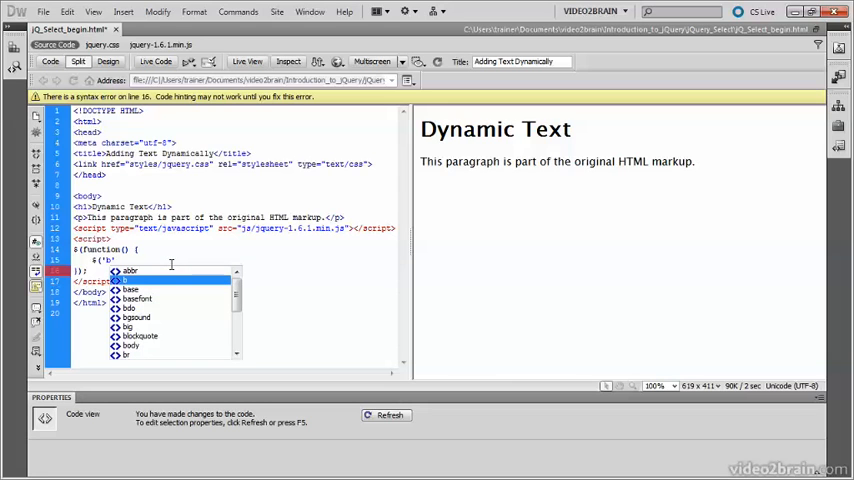
pyautogui.write("'")
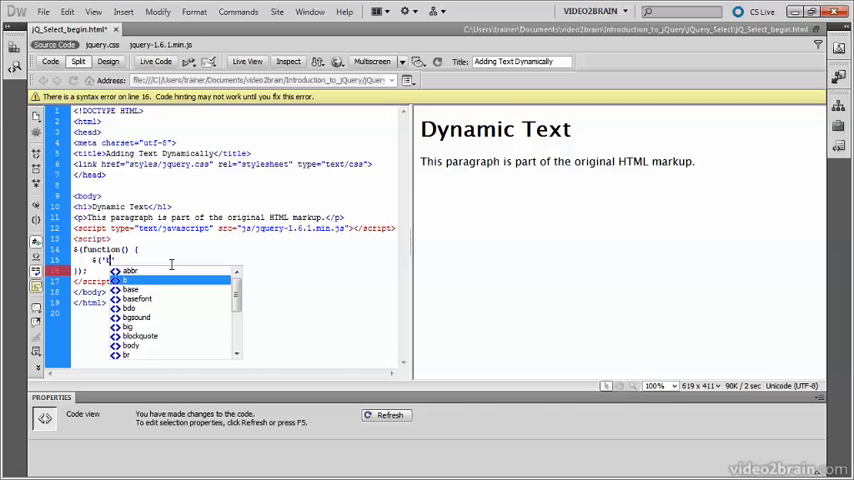
pyautogui.write("body')")
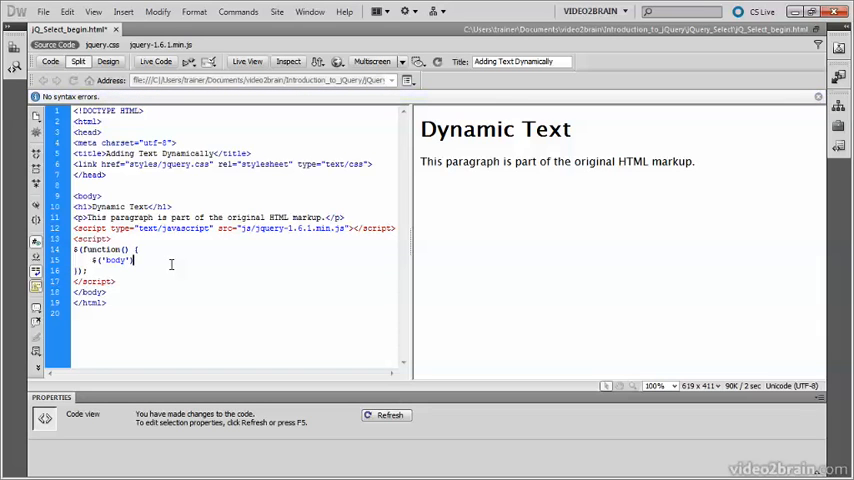
# Step: Extend the statement to .append('<p>This paragraph was added dynamically.</p>');
pyautogui.click(132, 260)
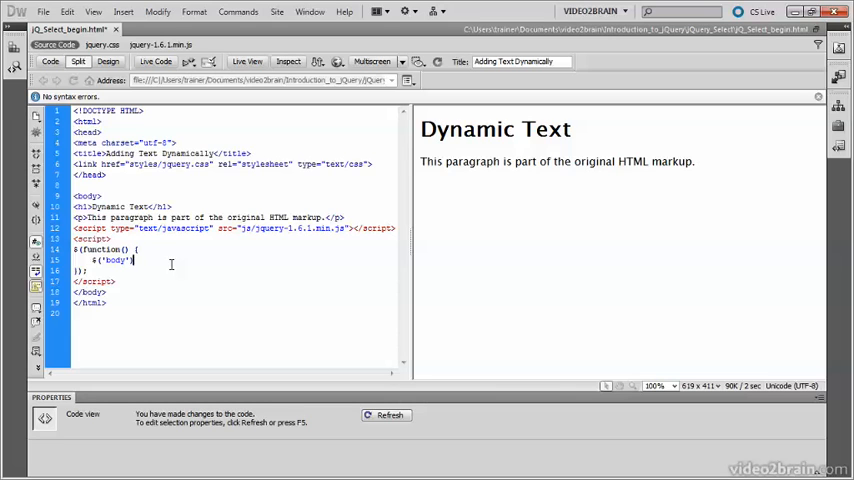
pyautogui.write('.append(')
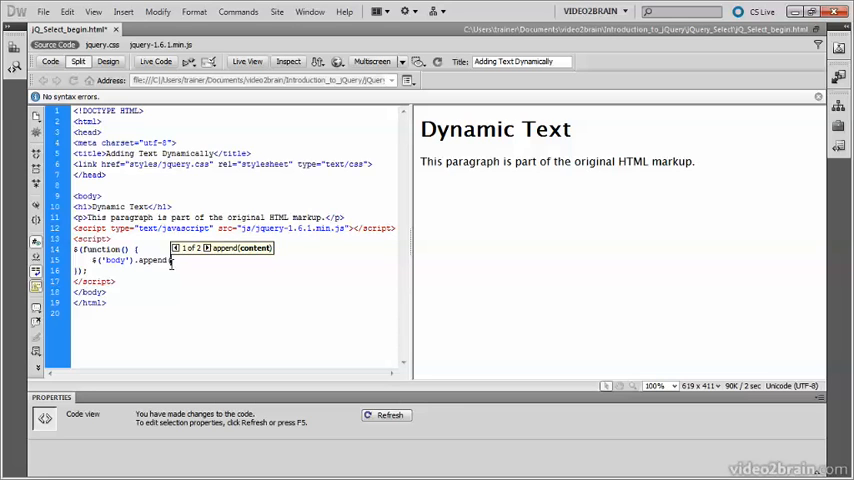
pyautogui.write('"<p>')
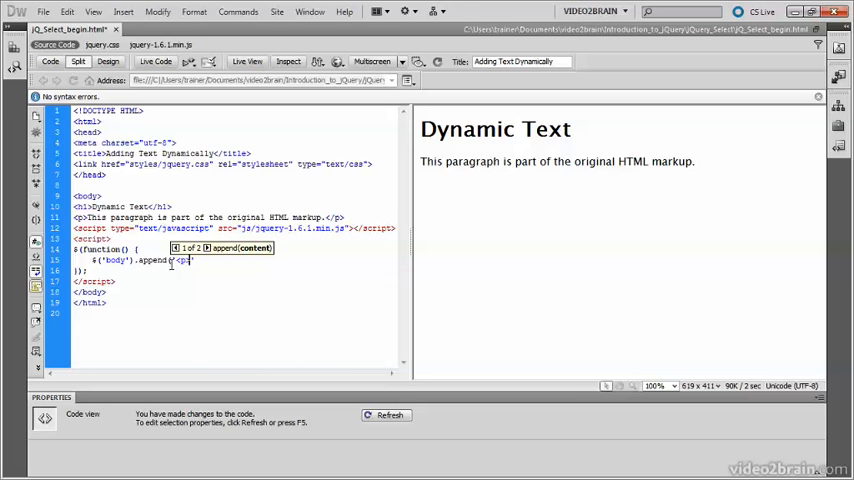
pyautogui.write('This para')
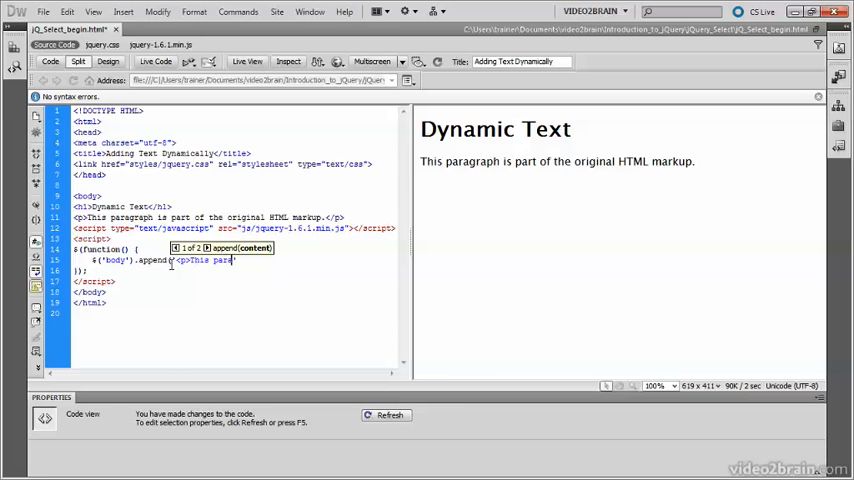
pyautogui.write('graph')
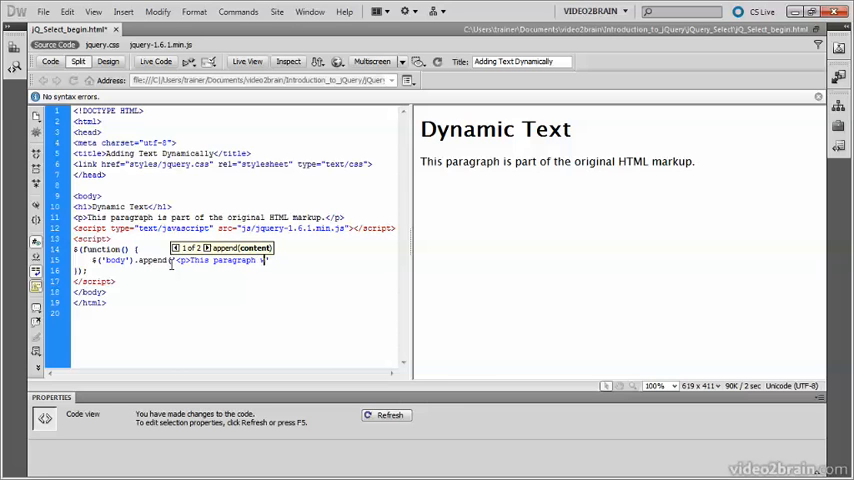
pyautogui.write('was added dynami')
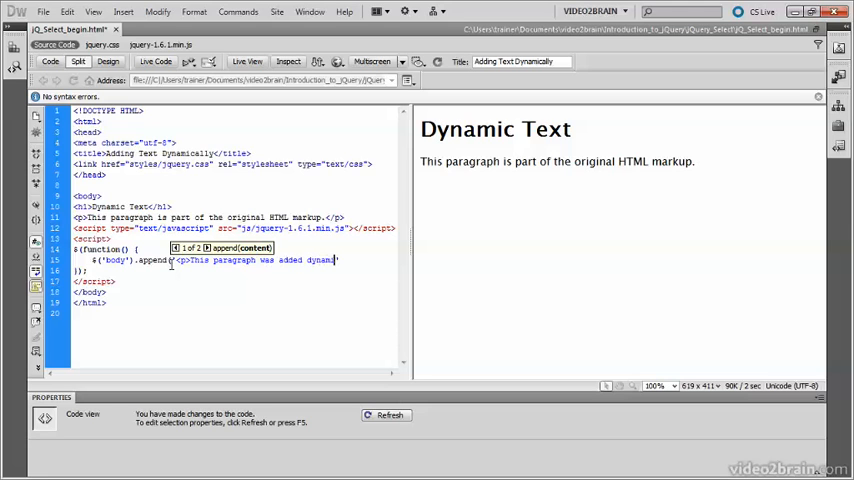
pyautogui.write('cally.</p>')
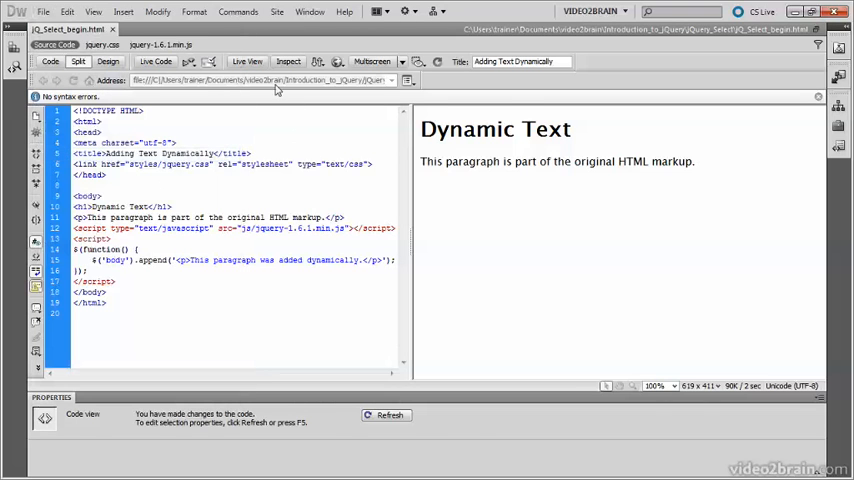
# Step: Switch to the dom.html document that appends the paragraph with plain JavaScript
pyautogui.click(388, 414)
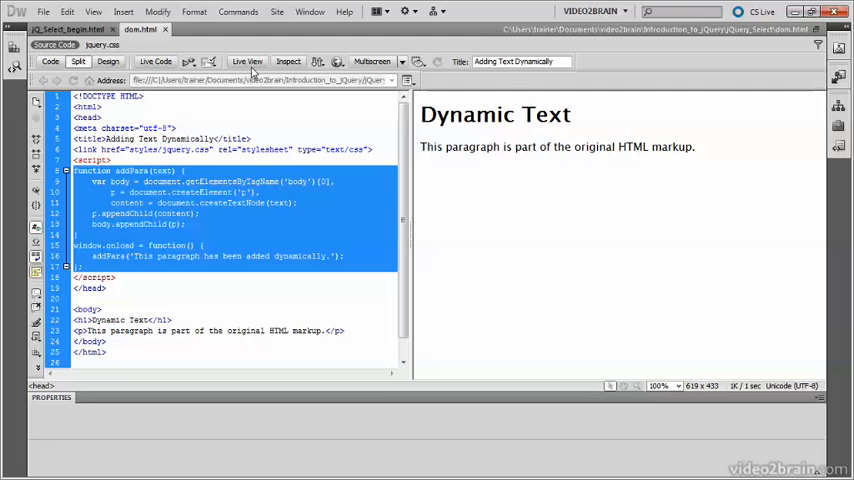
# Step: Turn on Live View so the dynamically added paragraph renders below the original
pyautogui.click(248, 62)
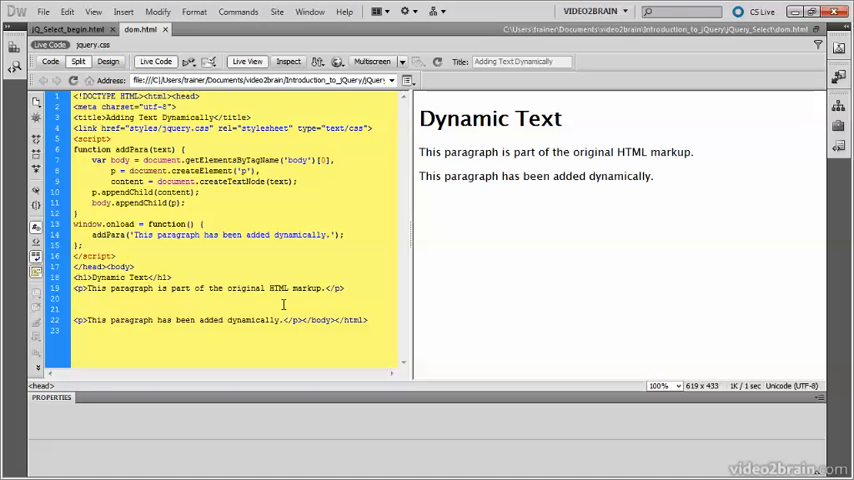
pyautogui.click(116, 256)
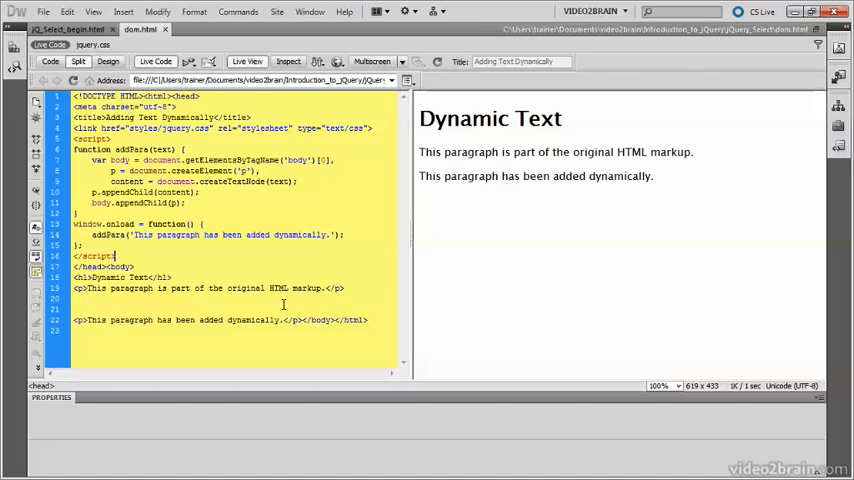